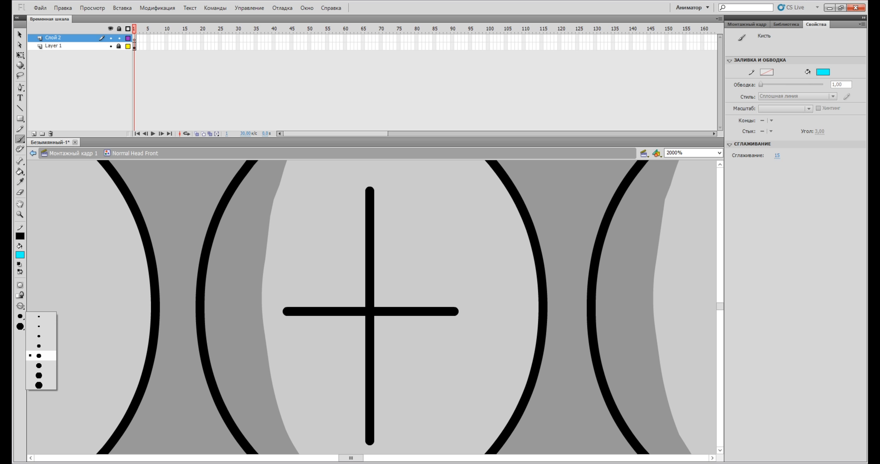
# Step: Choose a brush size for tracing the front head's cross in cyan
pyautogui.click(38, 356)
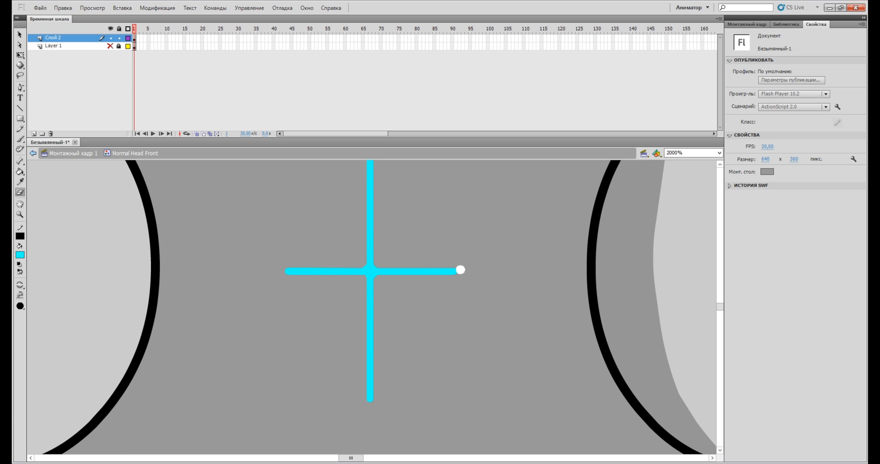
# Step: Paint over the front head's cross with the brush and finish it in black
pyautogui.moveTo(460, 270); pyautogui.dragTo(452, 267)
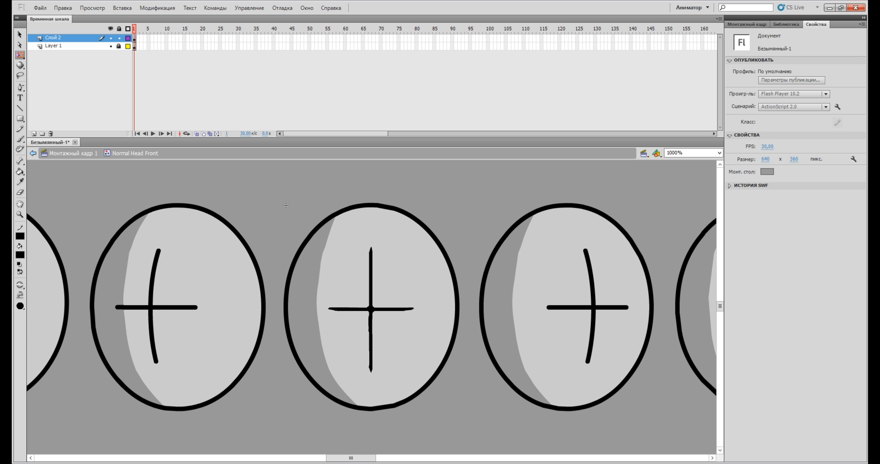
# Step: Enter Normal Head Right 3, add a new layer and start brushing over its curved cross
pyautogui.click(371, 310)
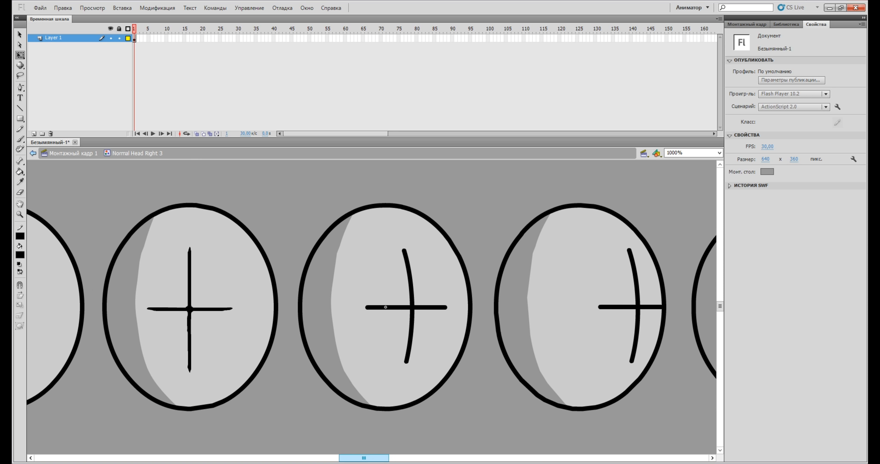
pyautogui.click(118, 38)
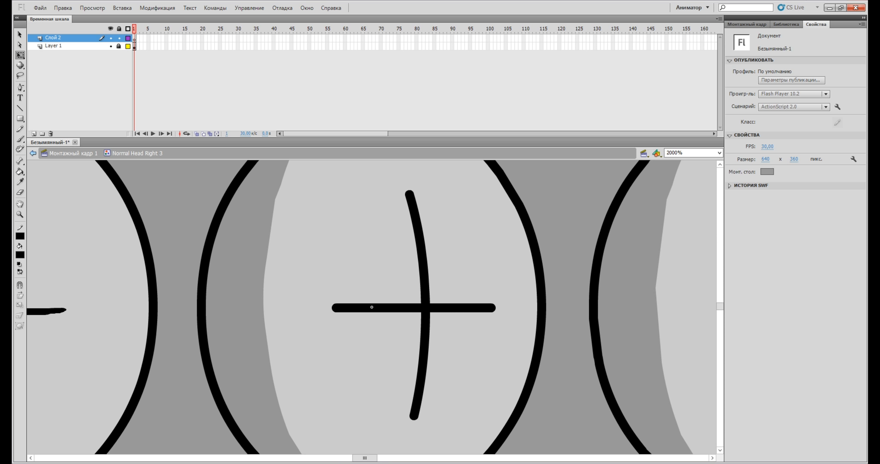
pyautogui.click(371, 308)
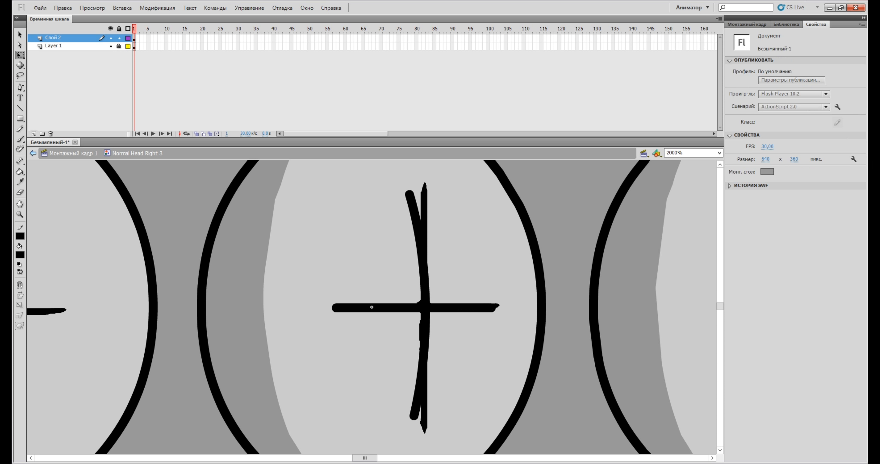
# Step: Continue brushing the right-facing head's curved black cross before smoothing it
pyautogui.click(371, 308)
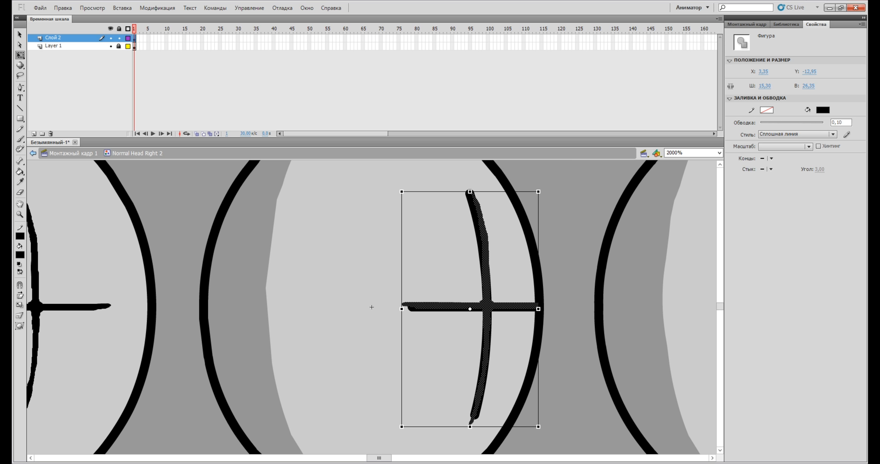
# Step: Deselect the finished cross in Normal Head Right 2 and switch back to Layer 1
pyautogui.click(372, 307)
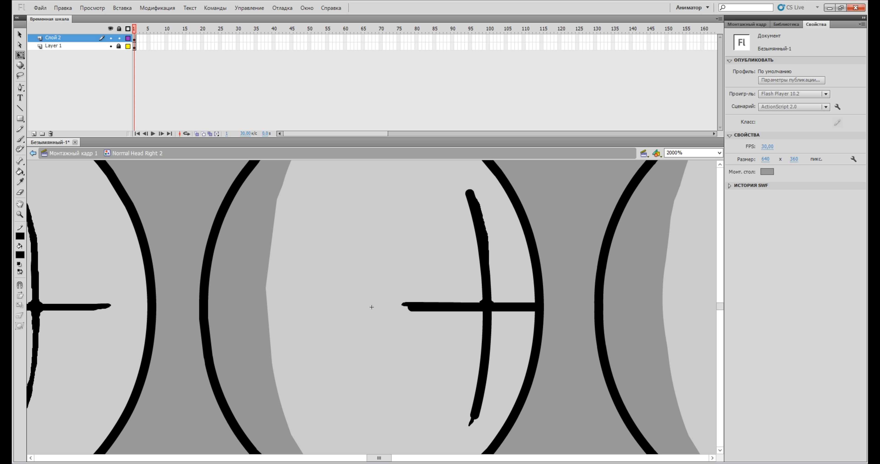
pyautogui.click(54, 48)
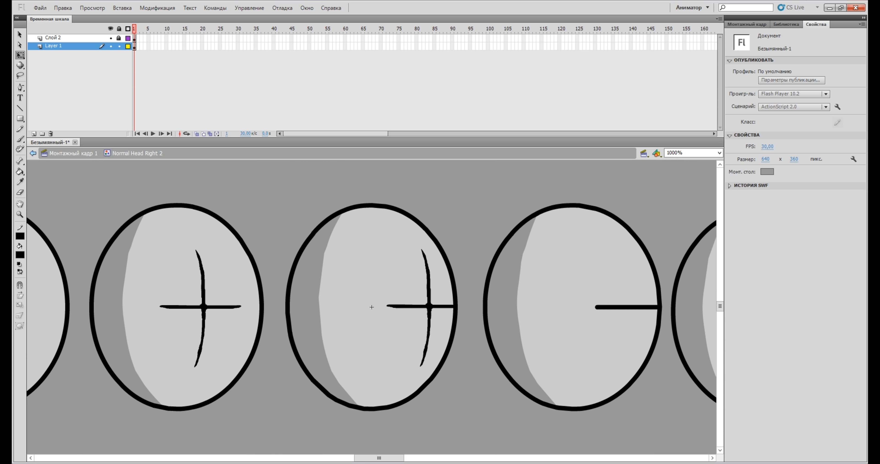
pyautogui.click(719, 153)
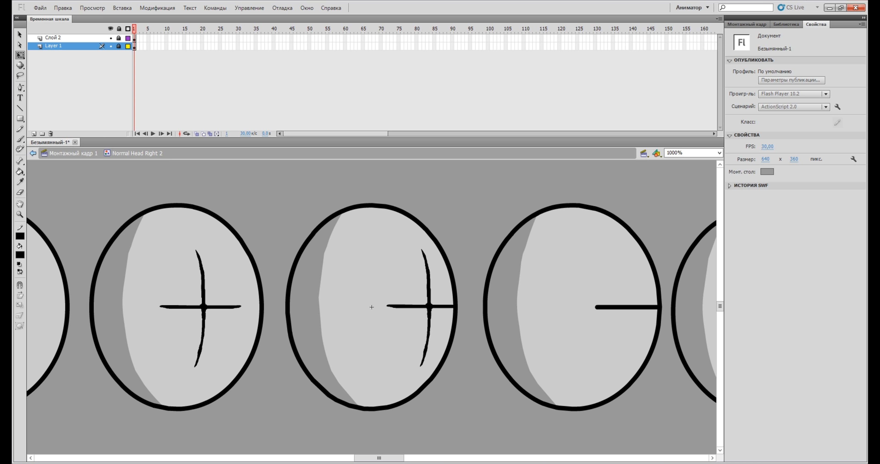
# Step: Return to Scene 1, enter Normal Head Right 1 and select its straight horizontal cross line
pyautogui.click(420, 308)
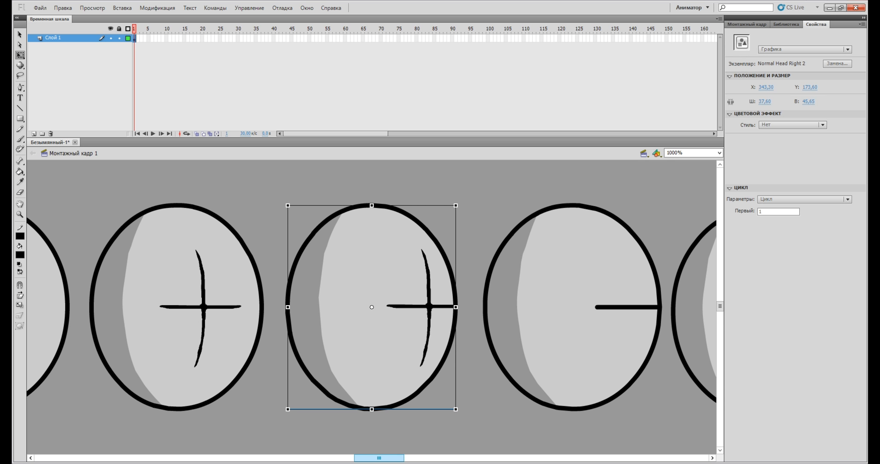
pyautogui.doubleClick(371, 308)
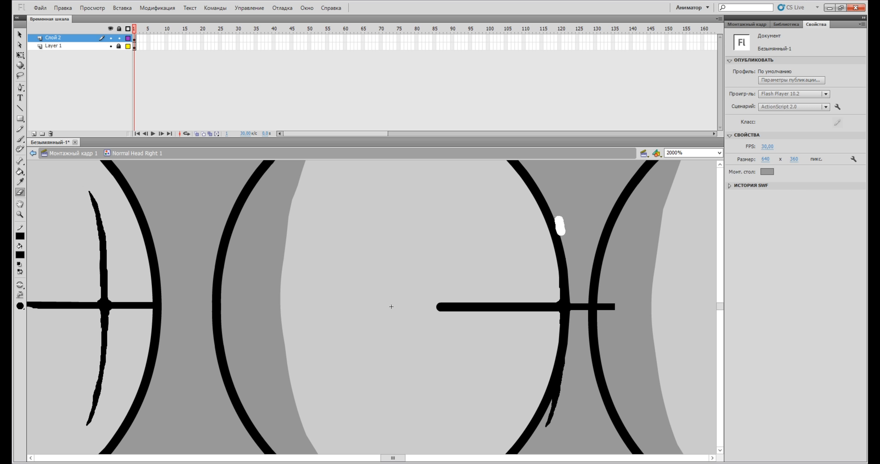
pyautogui.moveTo(558, 227); pyautogui.dragTo(605, 303)
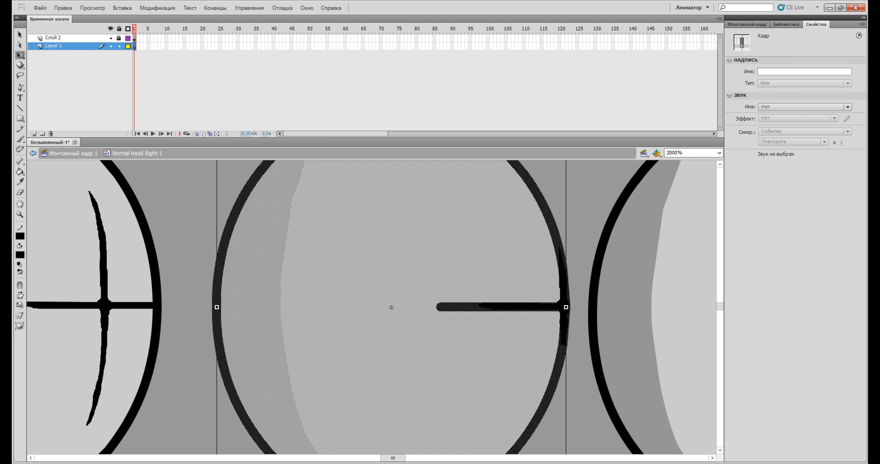
pyautogui.click(503, 309)
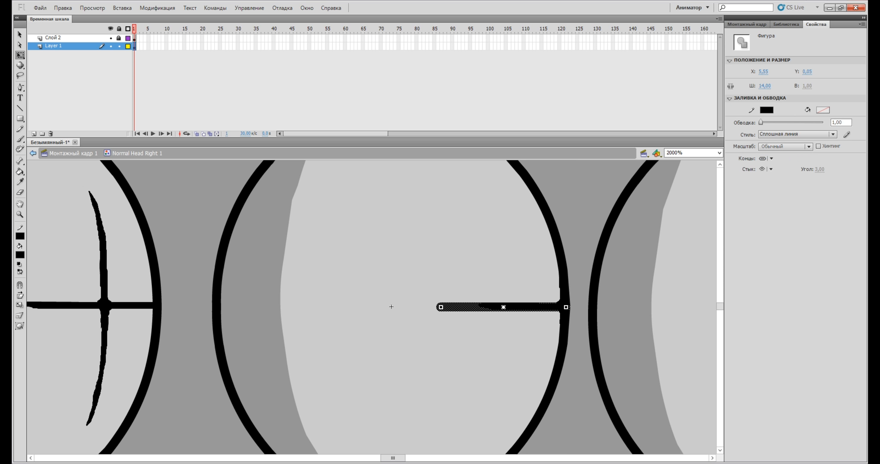